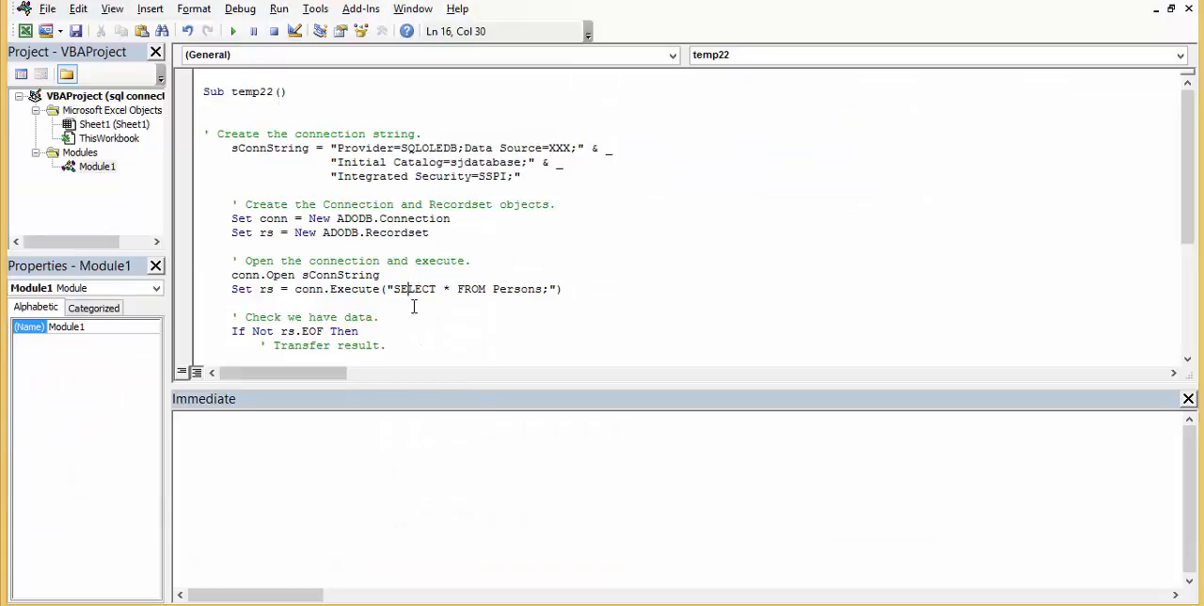
Select the data source server name XXX in the VBA connection string.
scroll("down", 3)
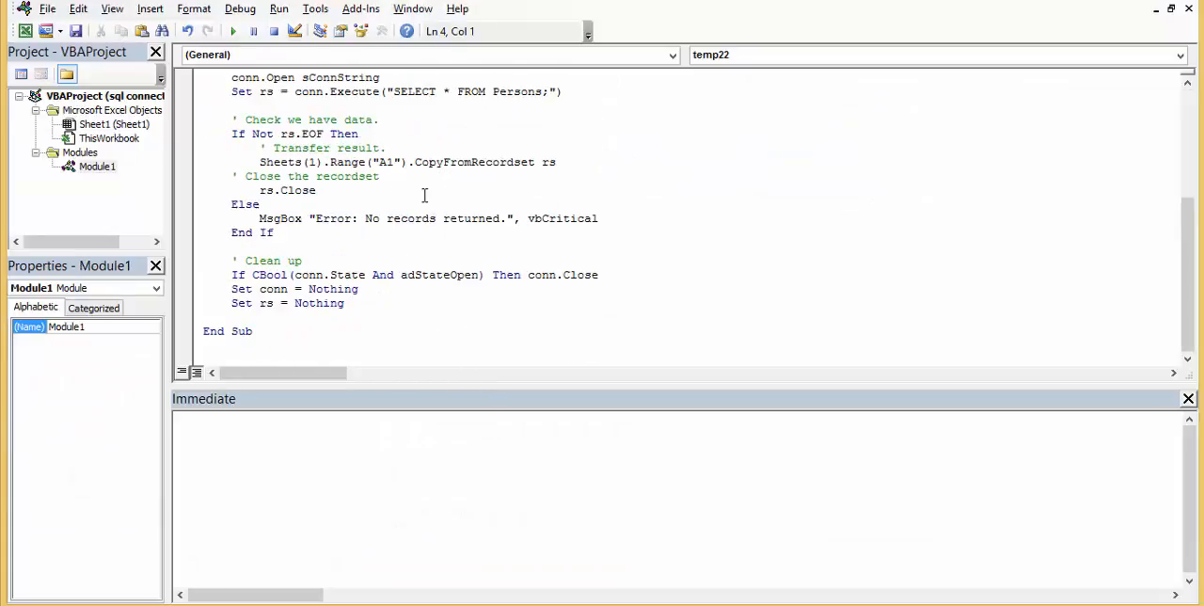
scroll("up", 3)
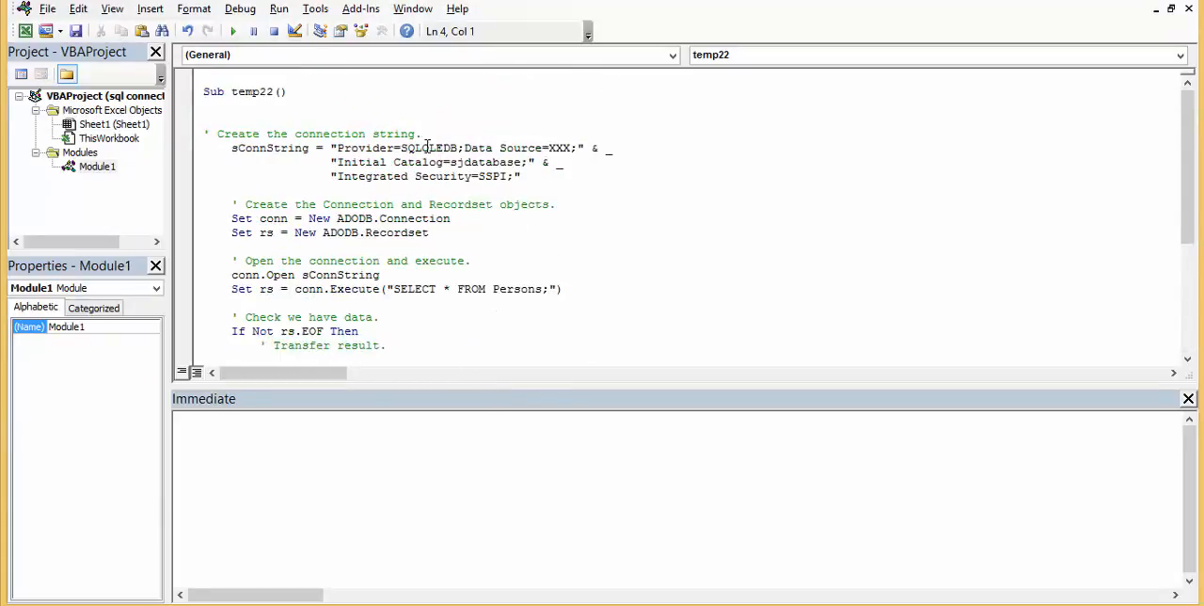
left_click(550, 148)
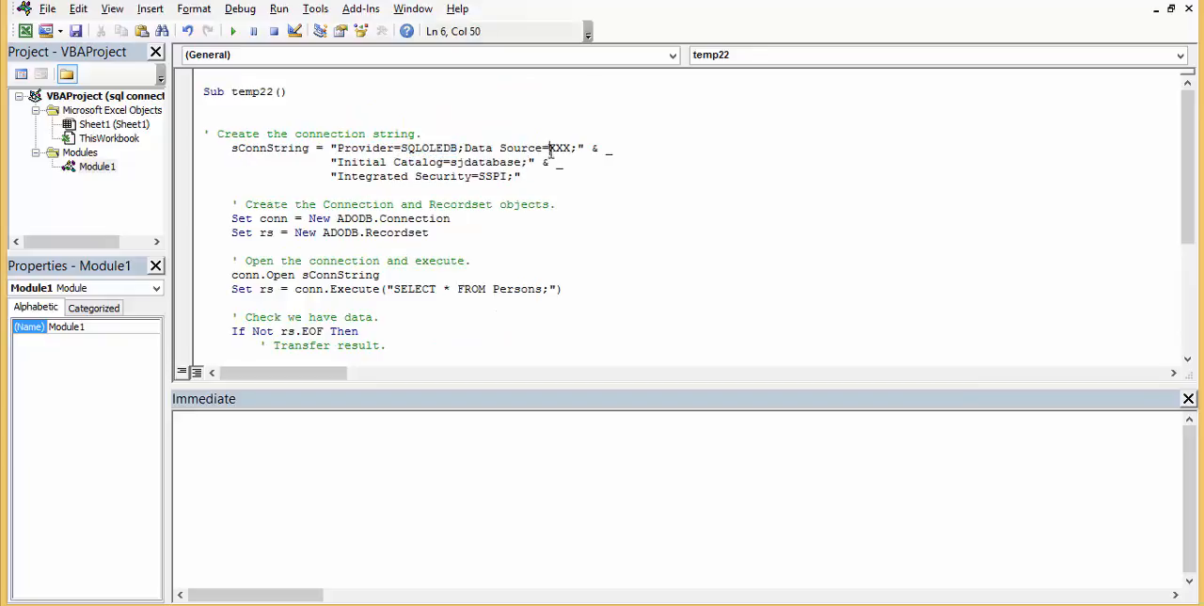
double_click(559, 147)
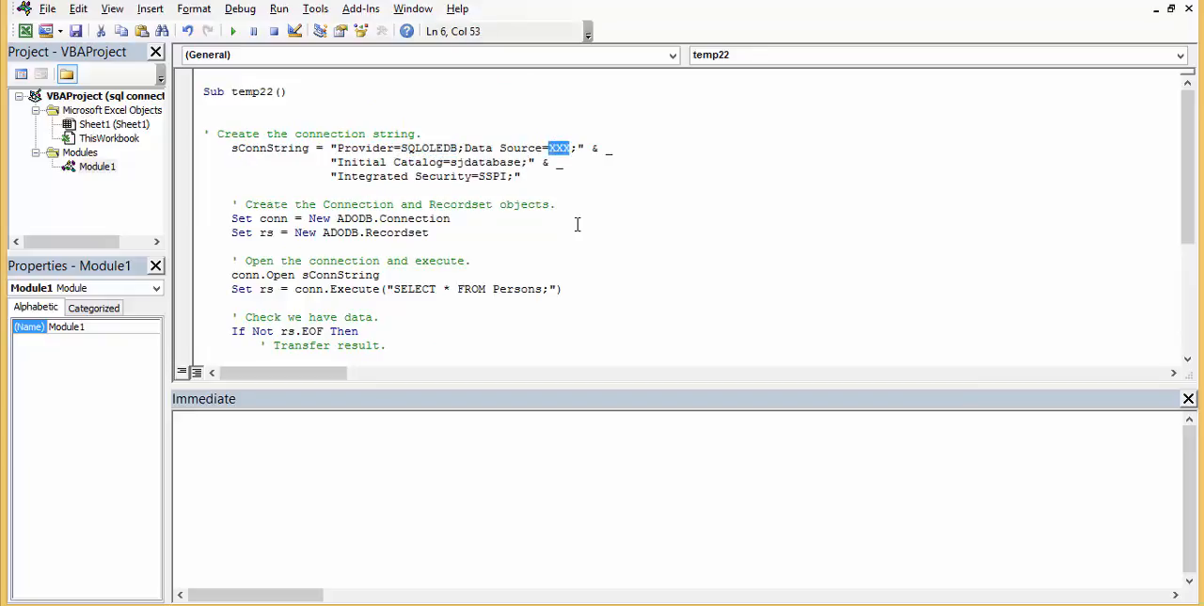
double_click(484, 161)
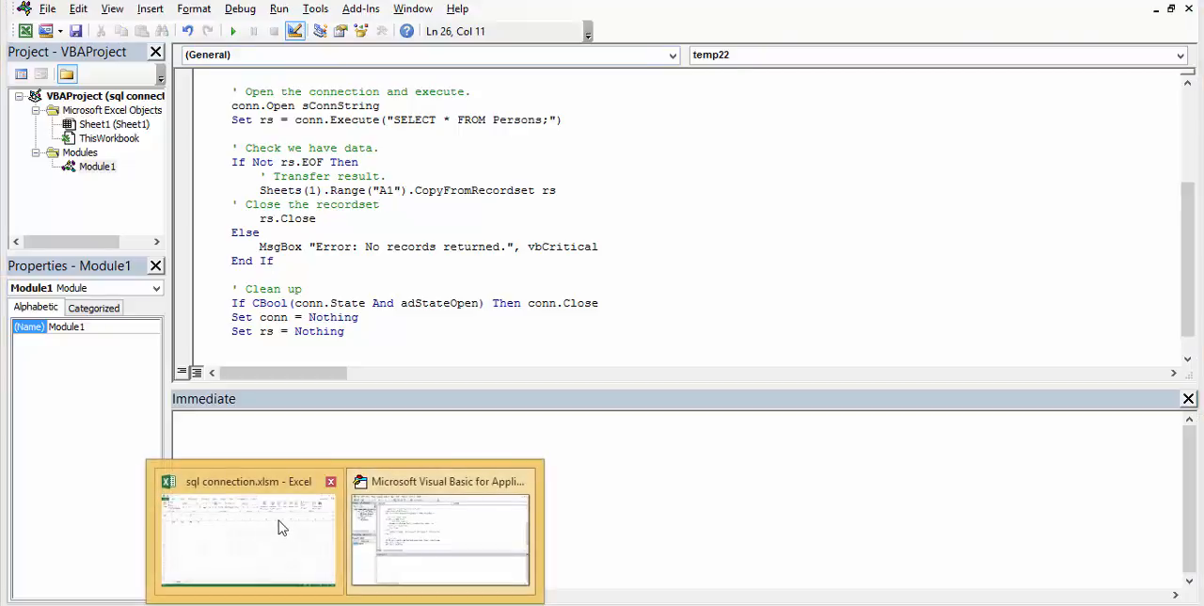
Clear the selected Excel cells and launch SQL Server 2014 Management Studio.
left_click(248, 536)
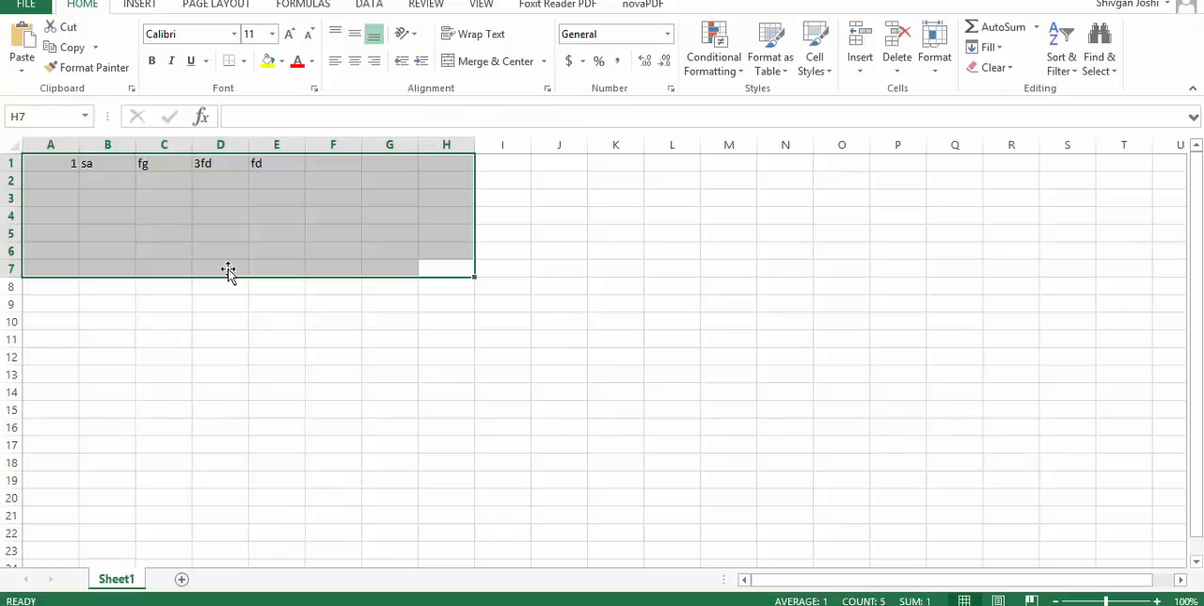
left_click(276, 232)
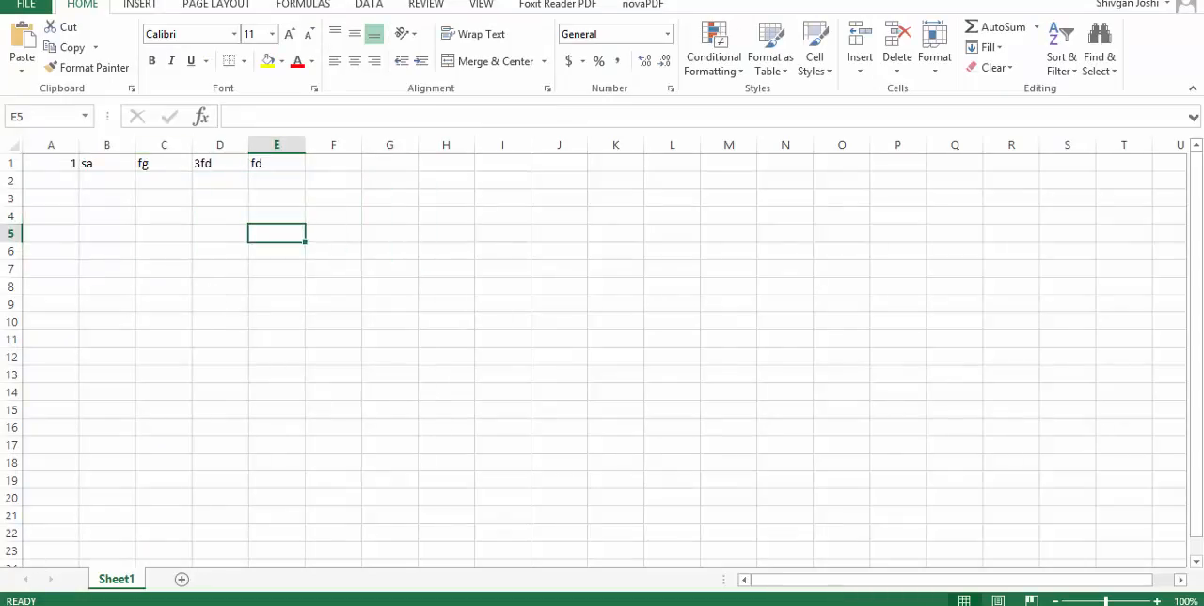
key("Win")
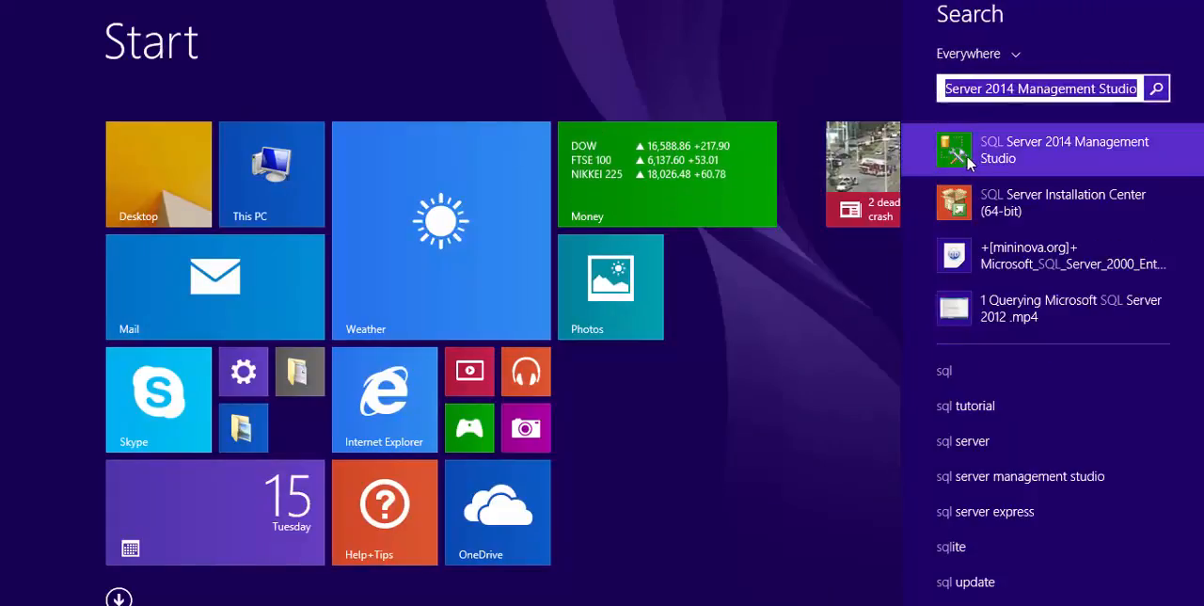
left_click(1064, 150)
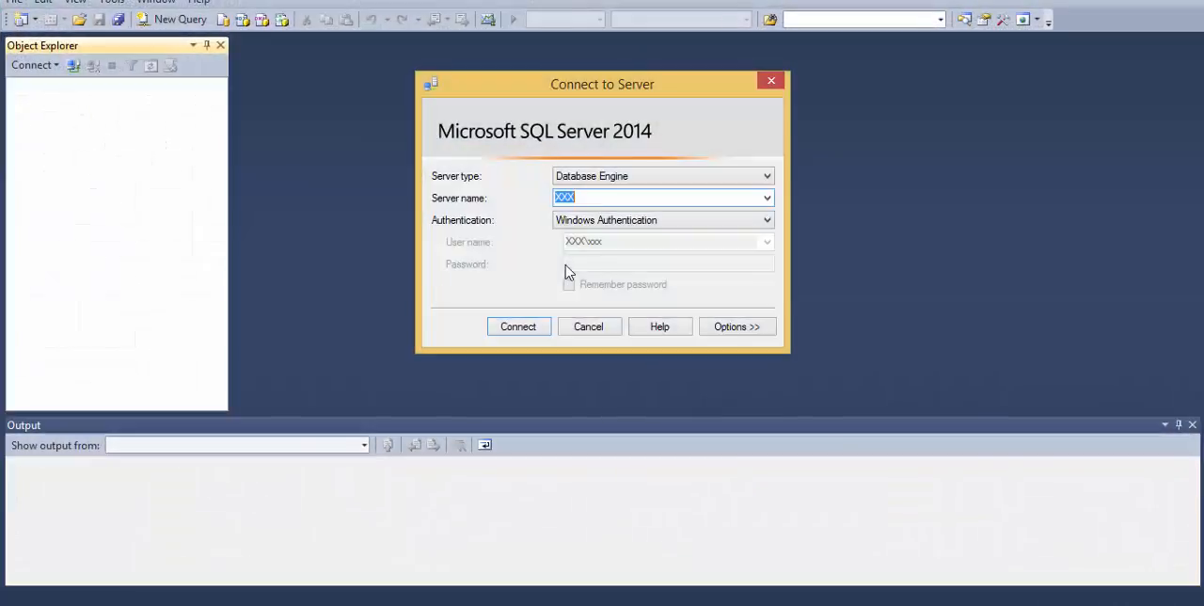
mouse_move(591, 215)
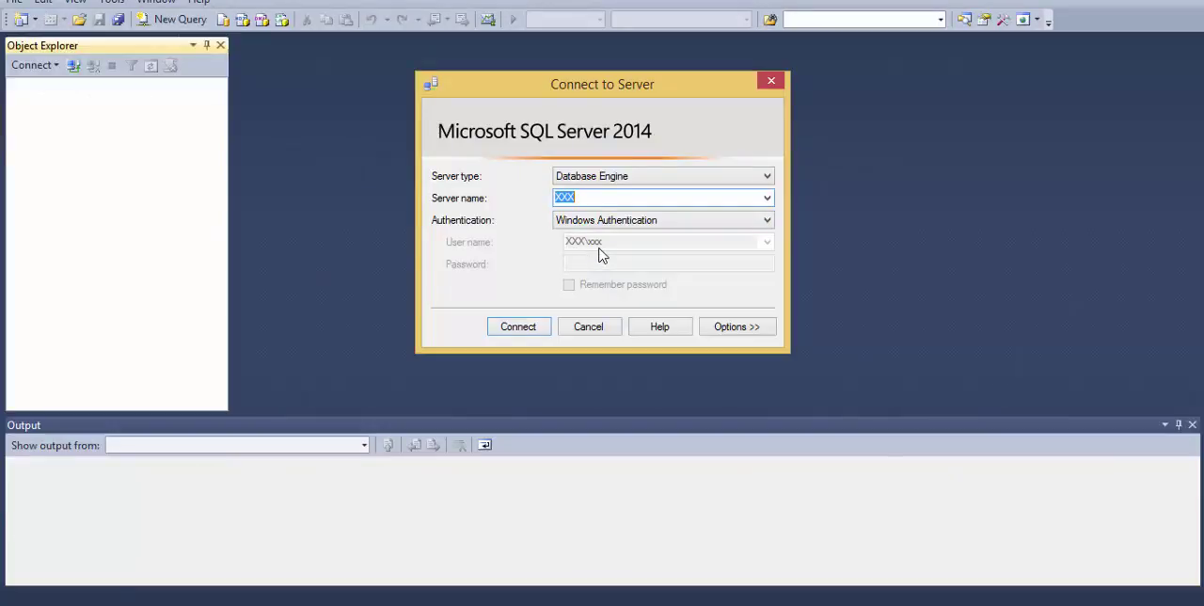
mouse_move(613, 255)
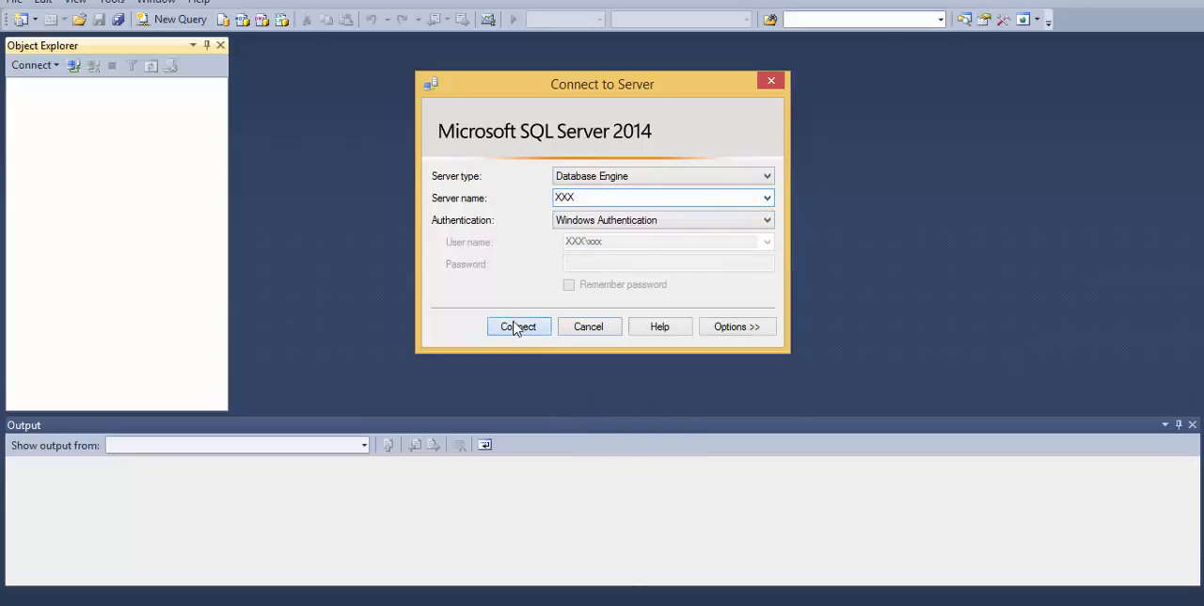
Connect to the XXX server and expand sjdatabase's Tables folder.
left_click(519, 326)
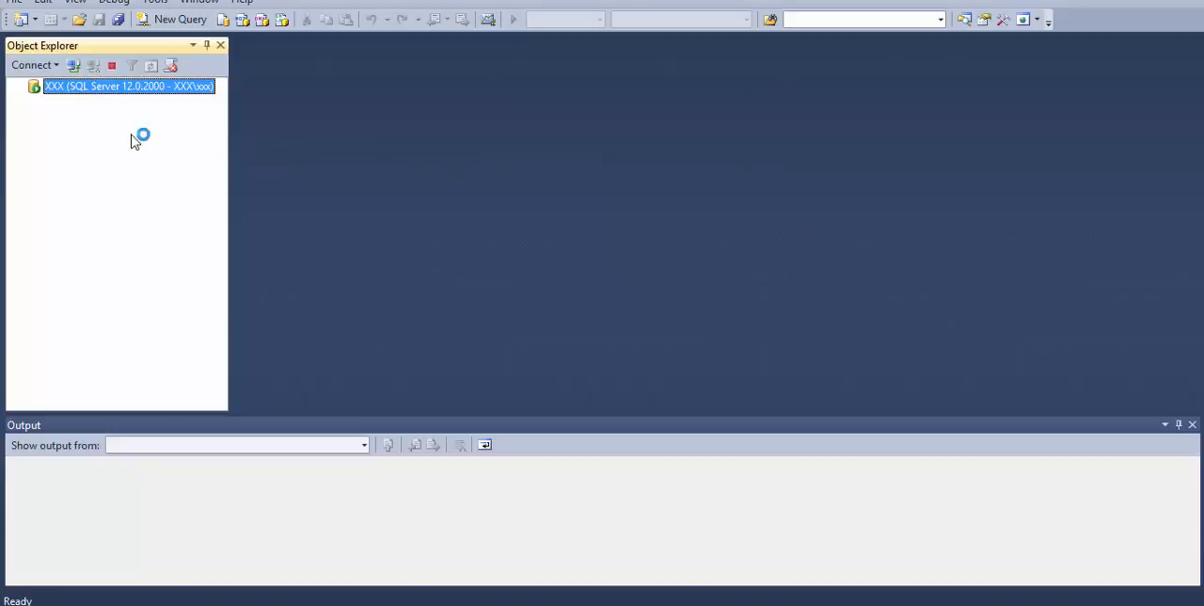
left_click(17, 86)
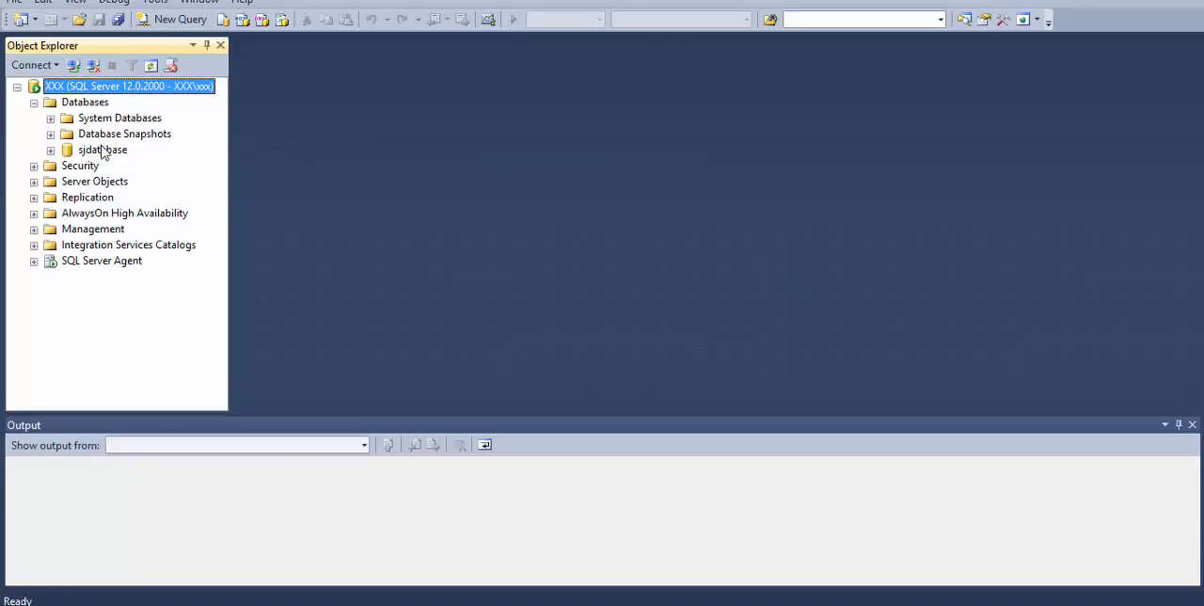
left_click(51, 149)
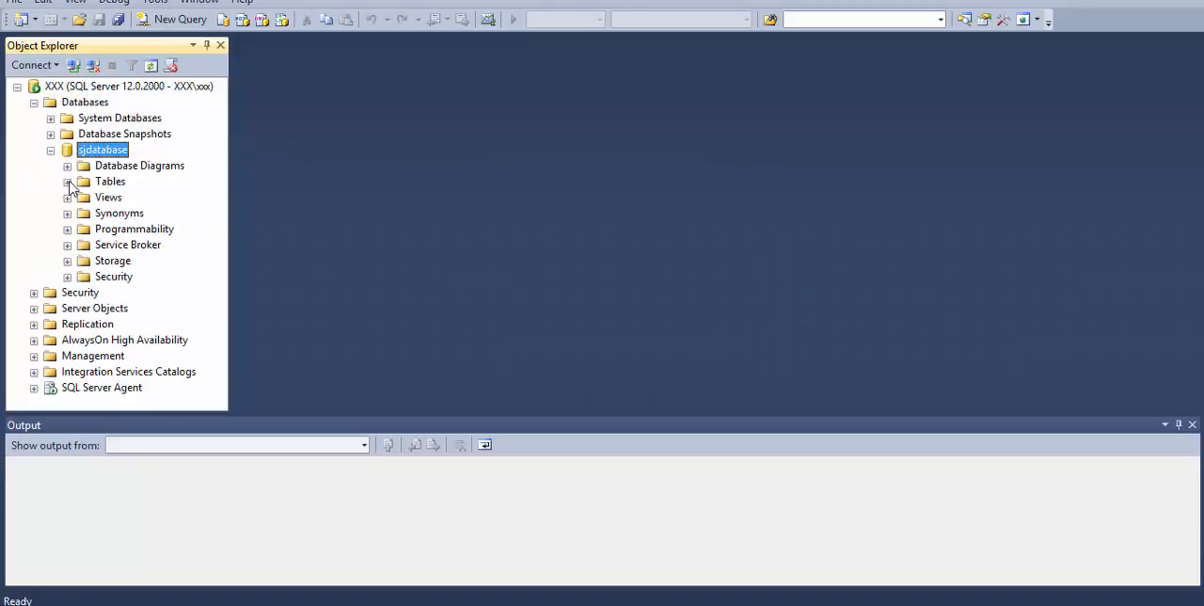
left_click(68, 181)
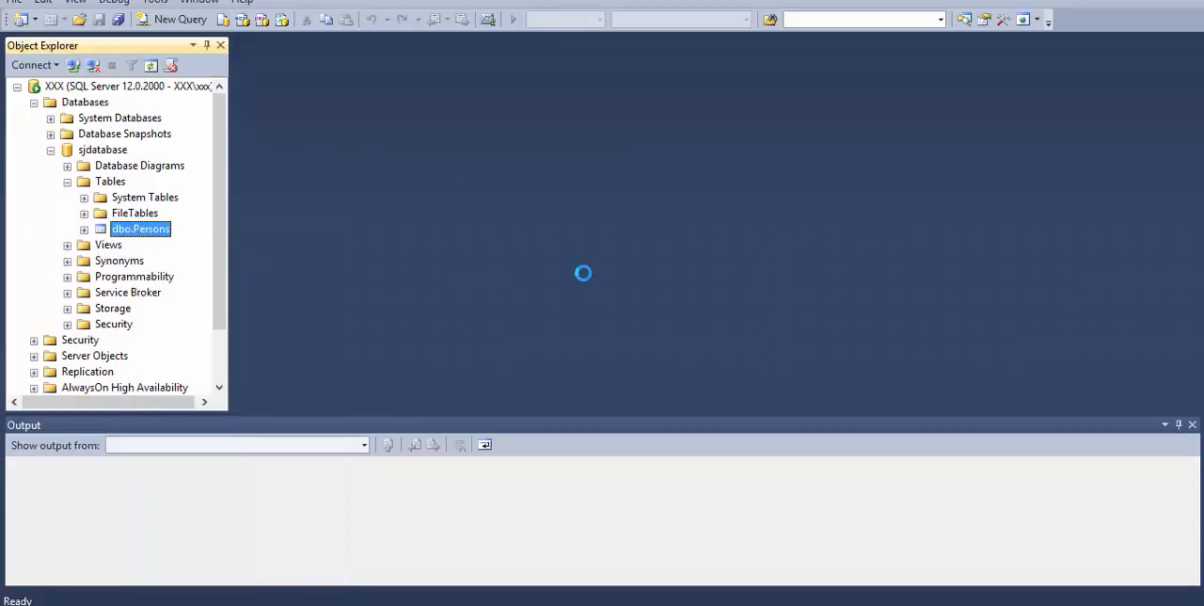
Display the top rows of dbo.Persons, showing row 1, sa, fg, 3fd, fd.
left_click(176, 19)
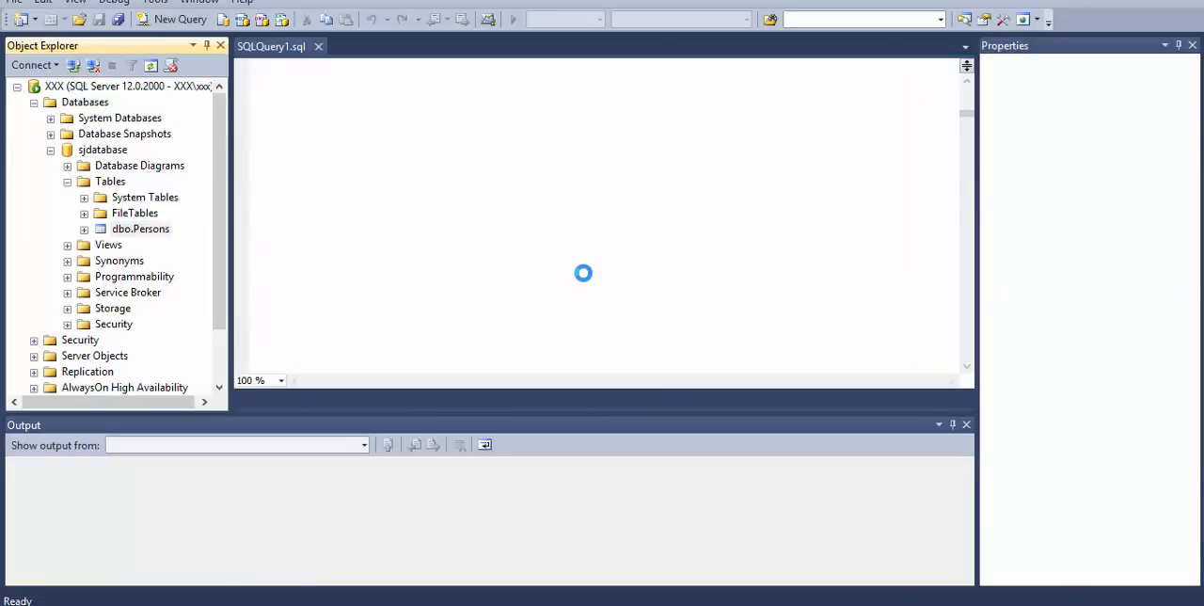
left_click(247, 40)
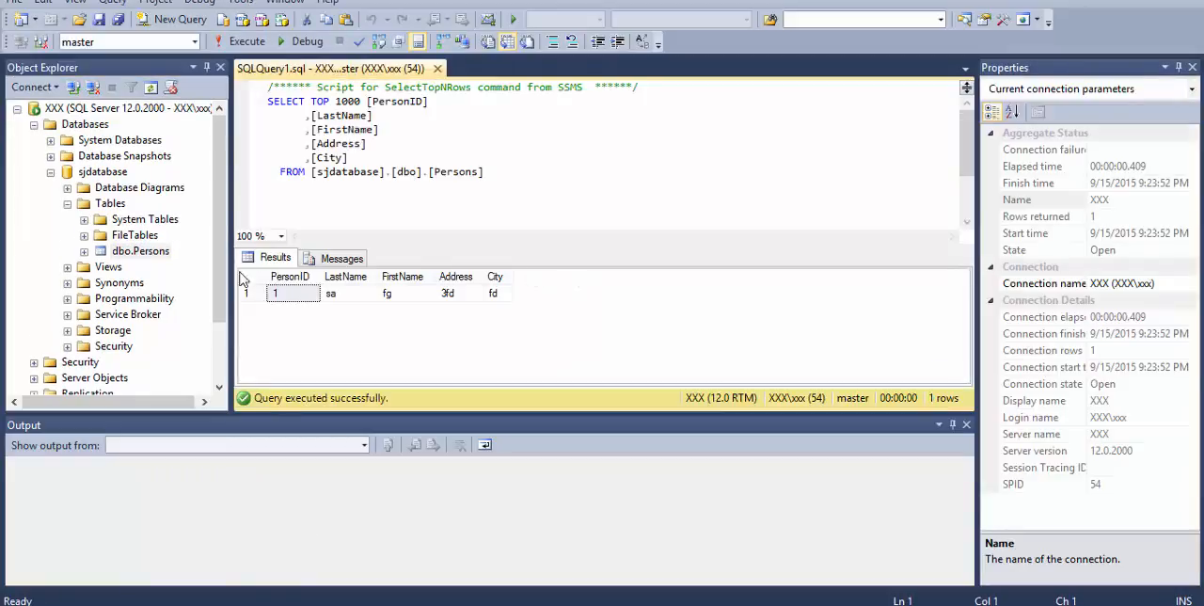
right_click(140, 250)
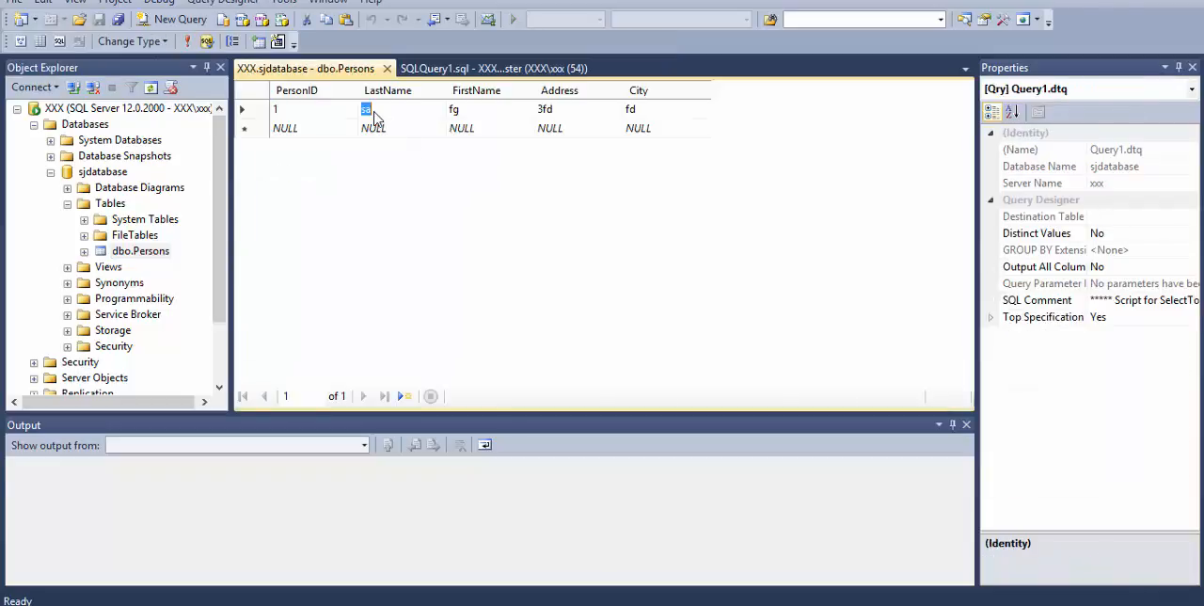
type("shirgan")
left_click(491, 109)
type("joshi")
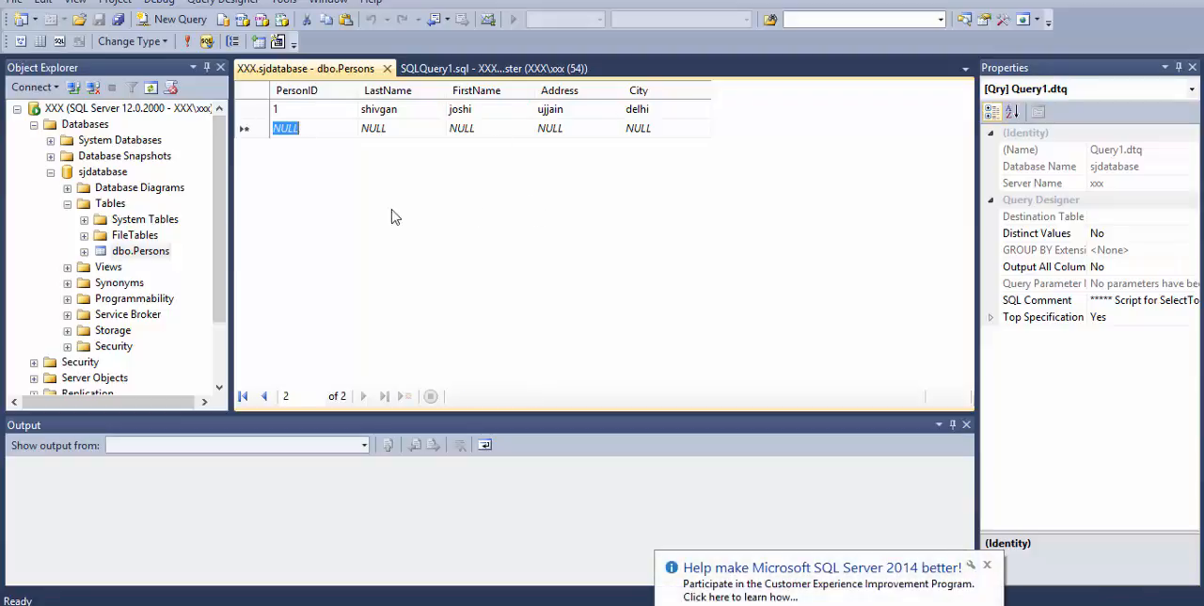
right_click(142, 250)
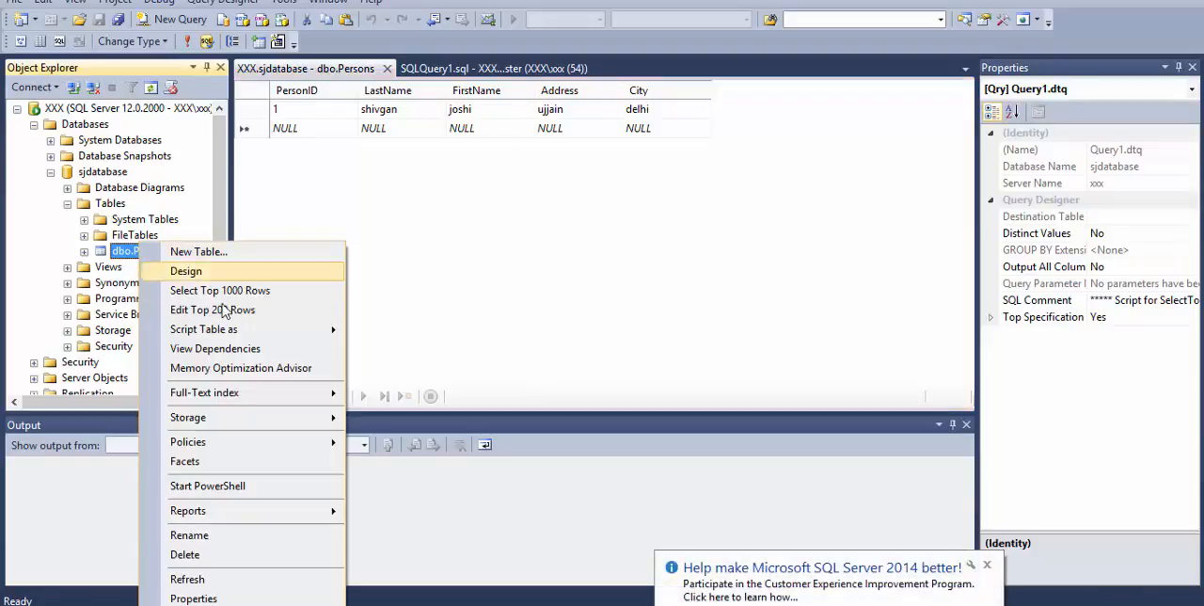
left_click(219, 289)
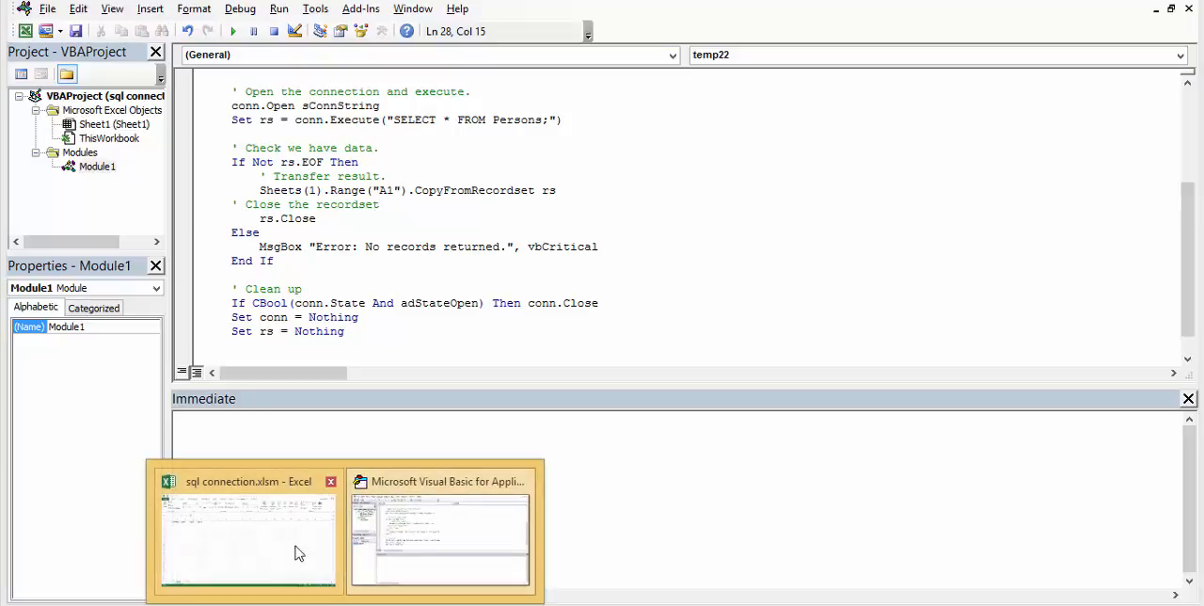
left_click(248, 541)
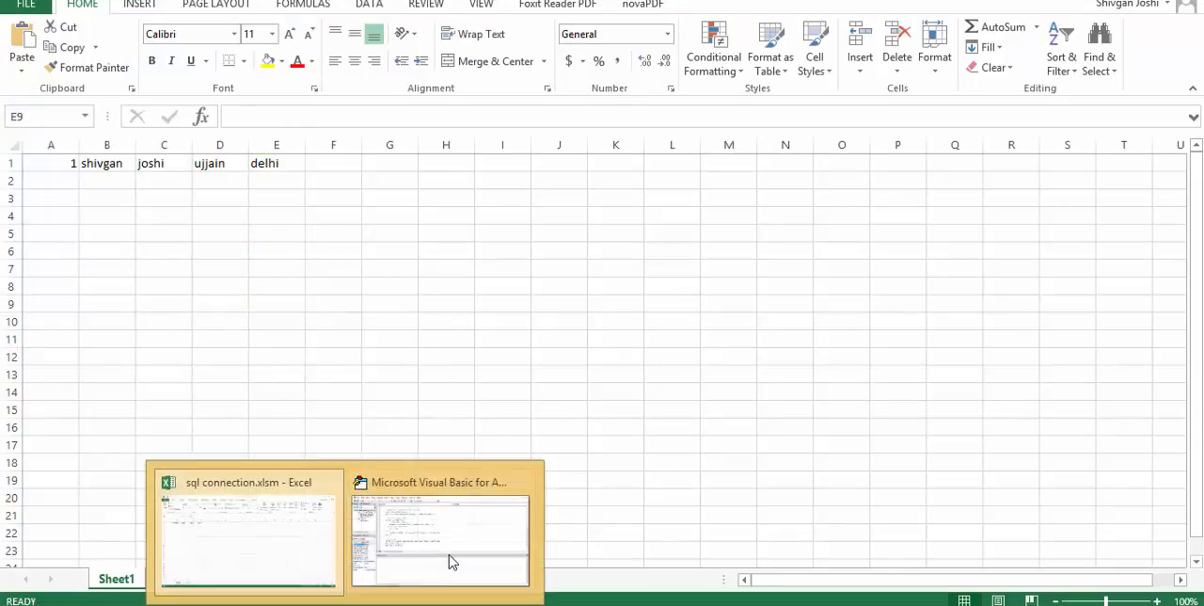
left_click(439, 534)
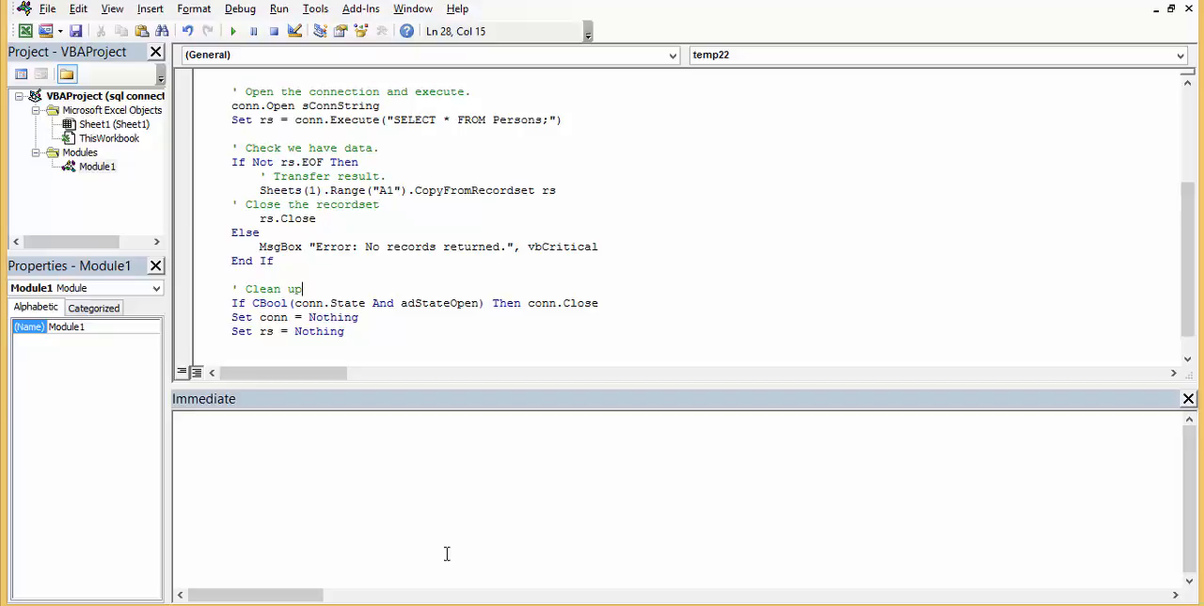
mouse_move(500, 536)
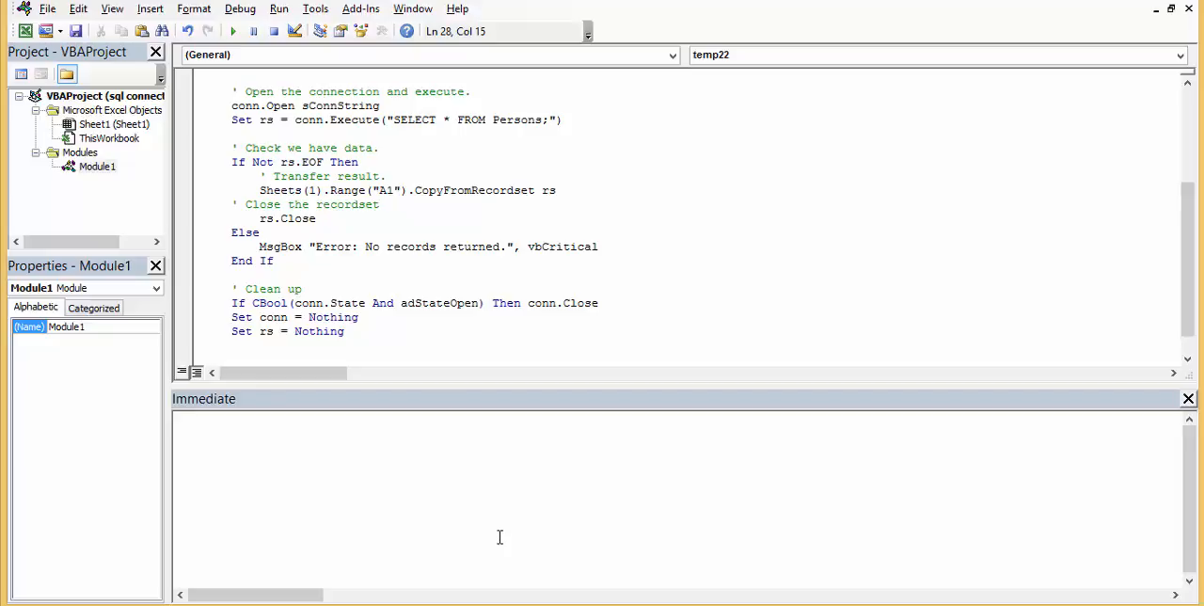
mouse_move(497, 581)
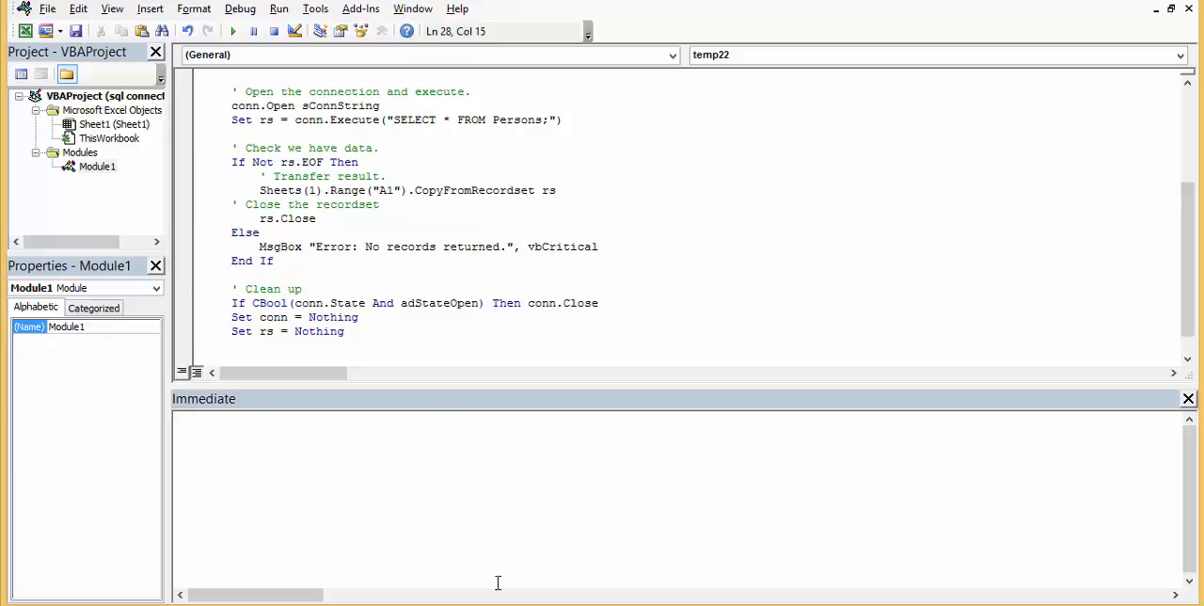